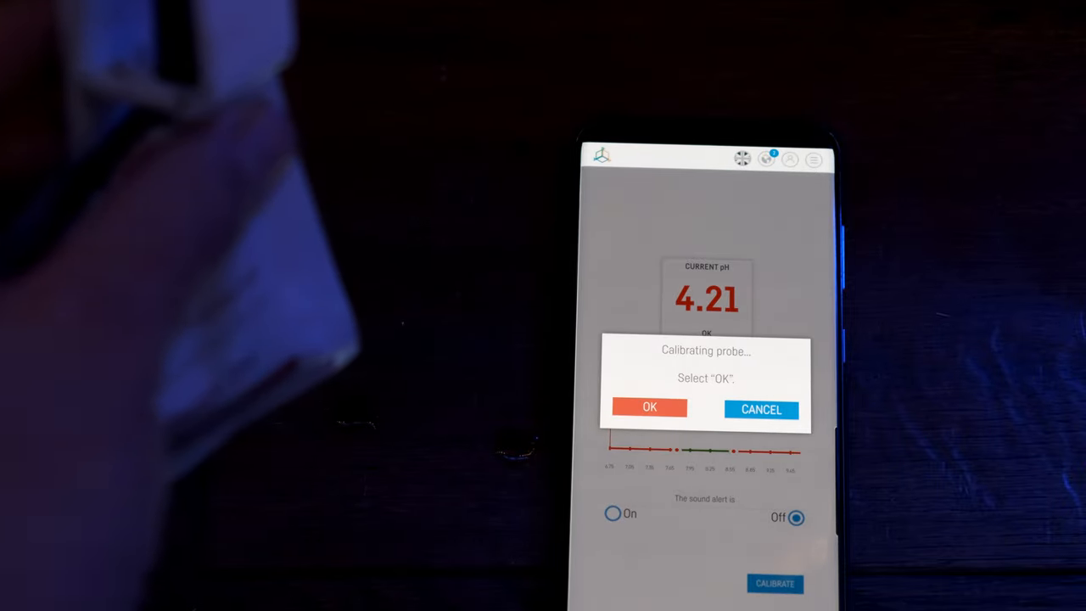
# Step: Accept the pH 4 calibration reading and confirm the probe is in pH 7 solution
pyautogui.click(650, 409)
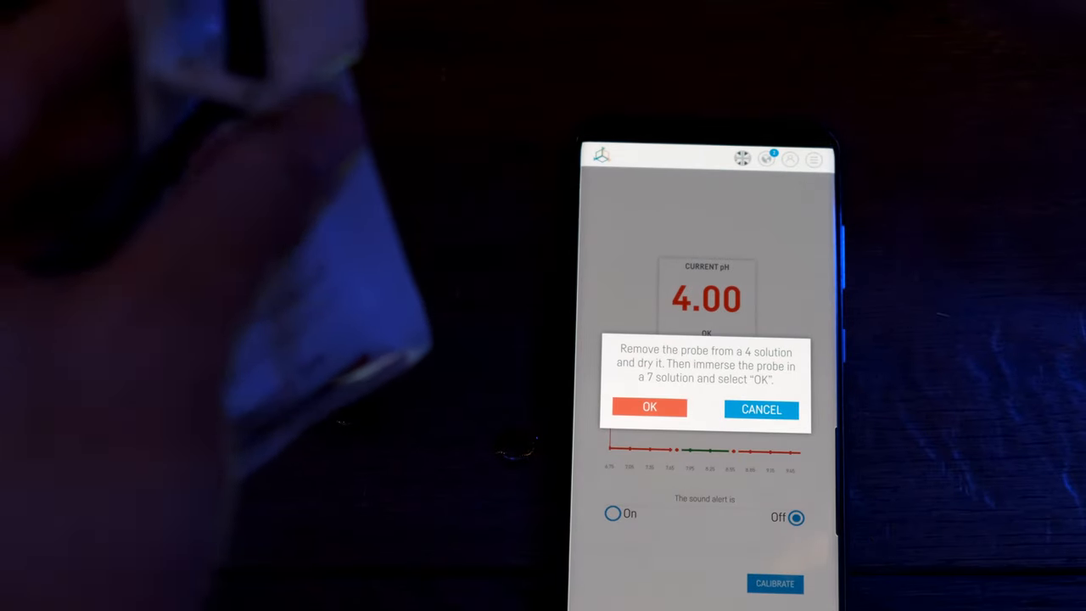
pyautogui.click(649, 408)
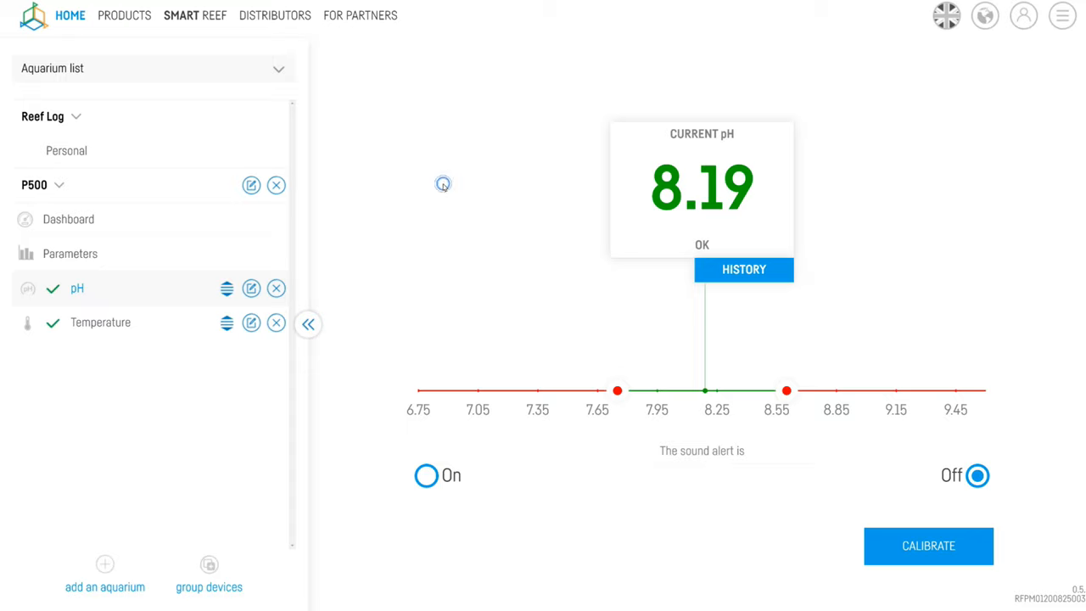
pyautogui.moveTo(455, 291)
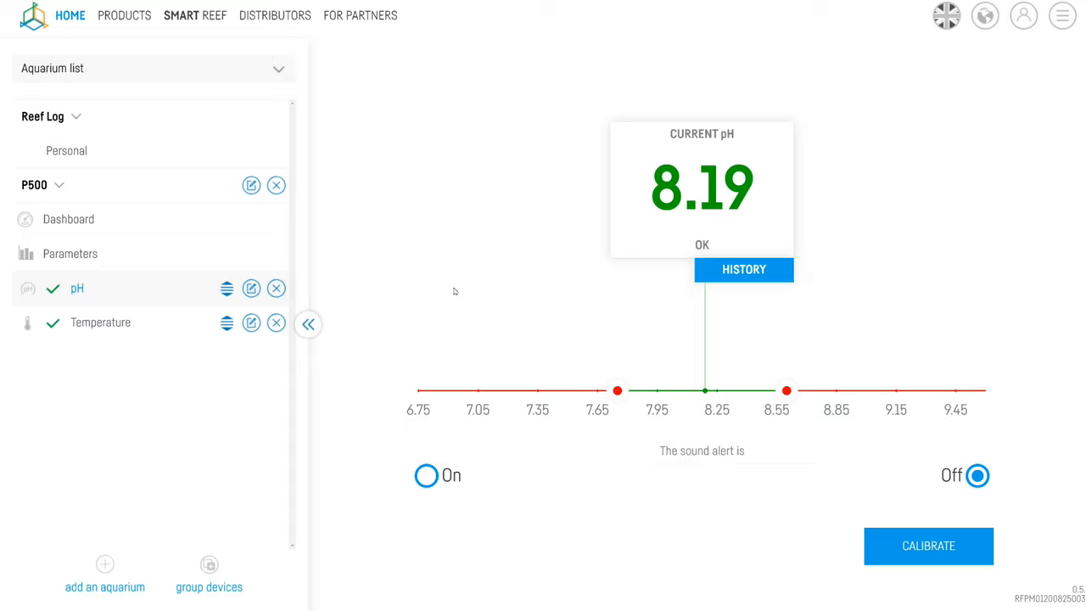
# Step: Toggle the sound alert on and off, try low 7.63 and high 8.71 alerts, then view history
pyautogui.click(426, 476)
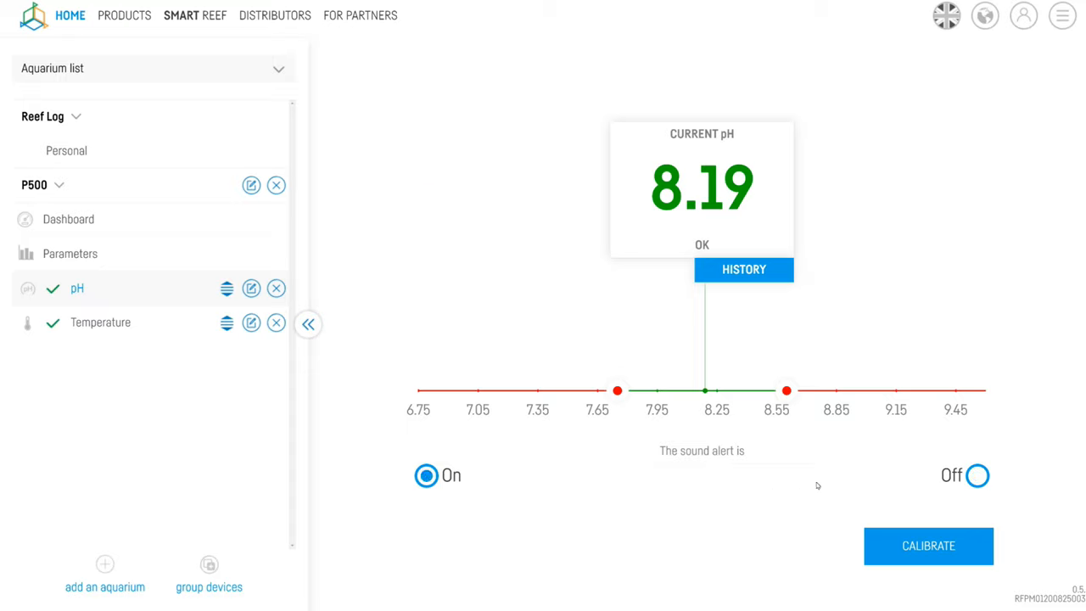
pyautogui.click(976, 475)
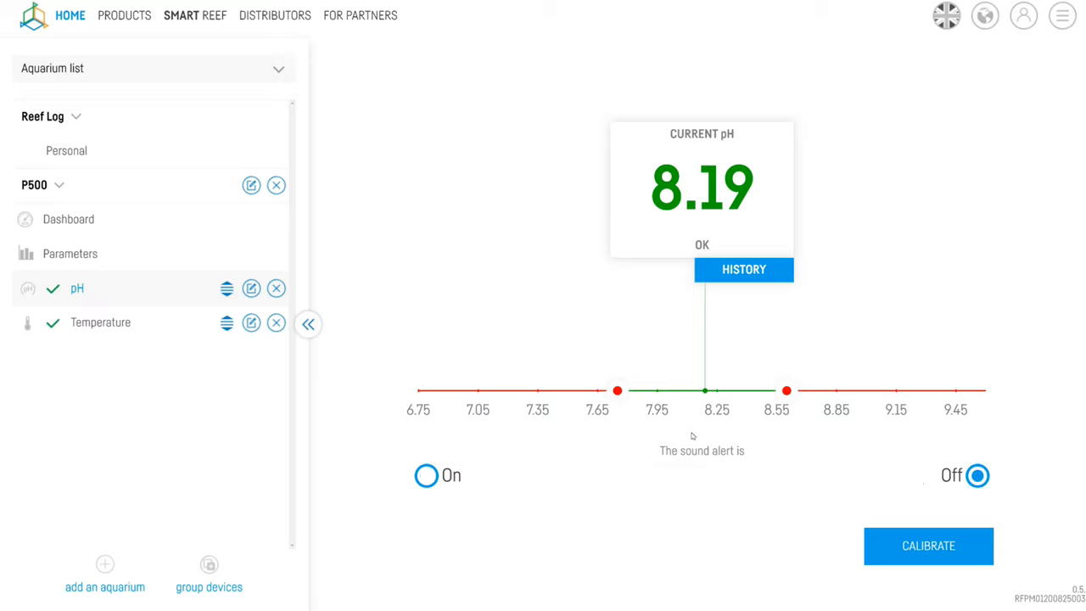
pyautogui.moveTo(617, 391)
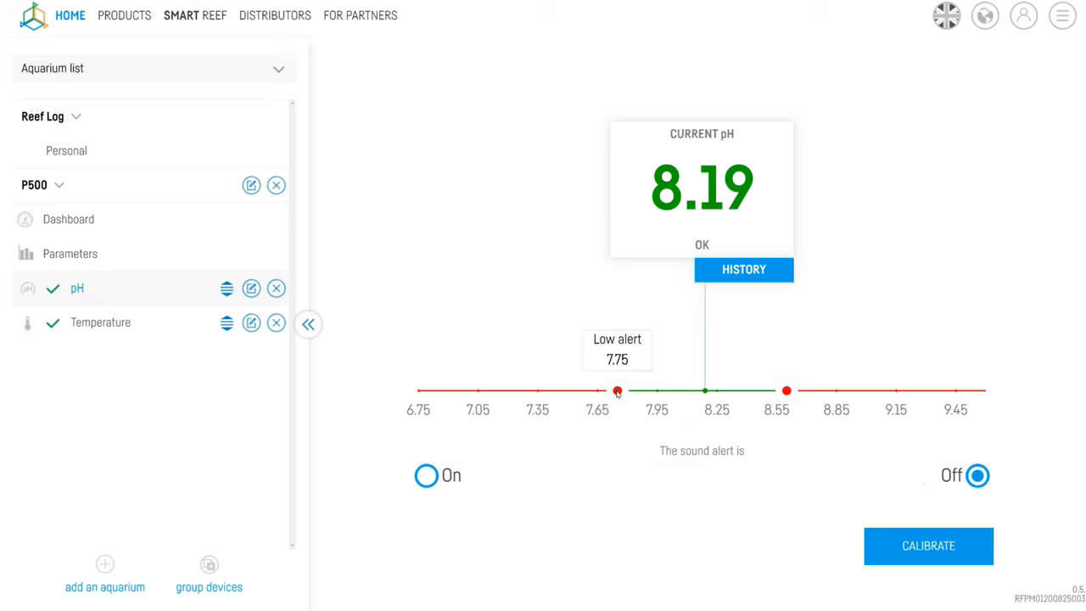
pyautogui.moveTo(617, 392); pyautogui.dragTo(593, 391)
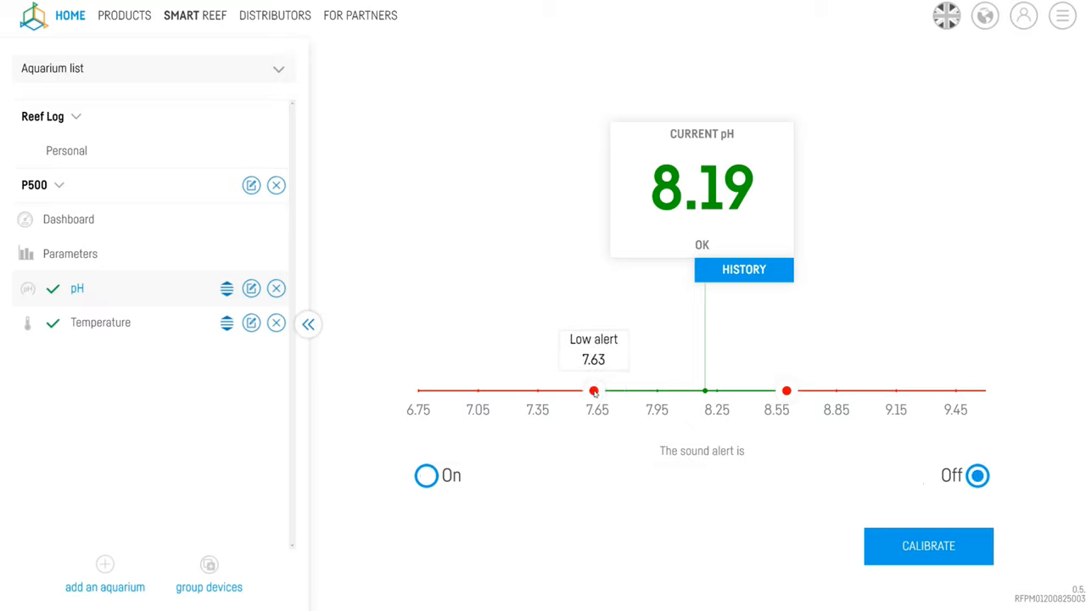
pyautogui.moveTo(594, 391); pyautogui.dragTo(617, 391)
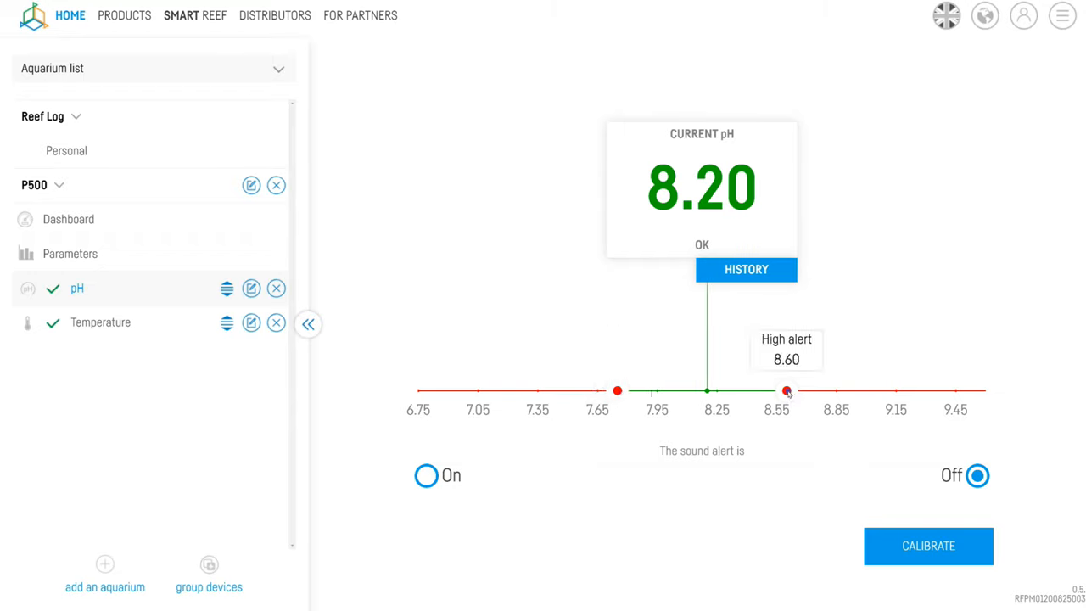
pyautogui.moveTo(786, 391); pyautogui.dragTo(809, 391)
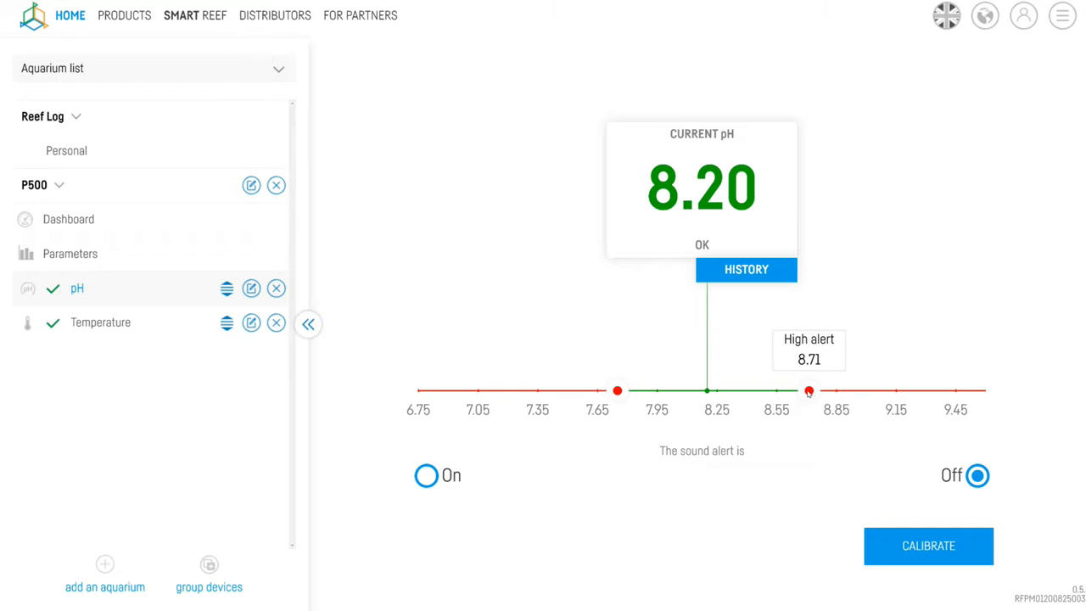
pyautogui.click(746, 269)
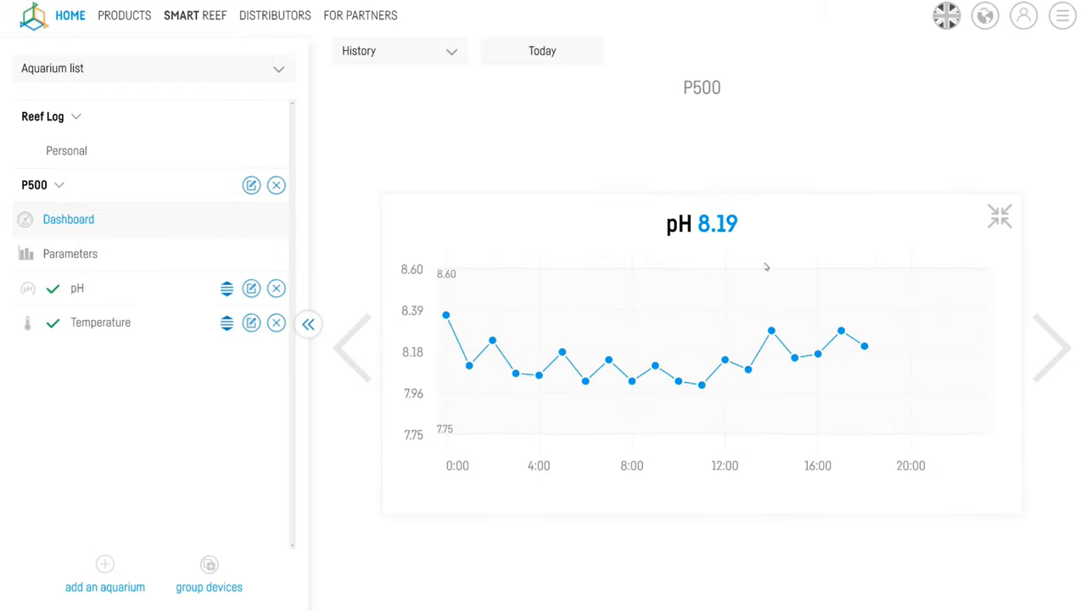
# Step: Switch the P500 pH history range to 7 Days, then to 1 Month
pyautogui.click(542, 51)
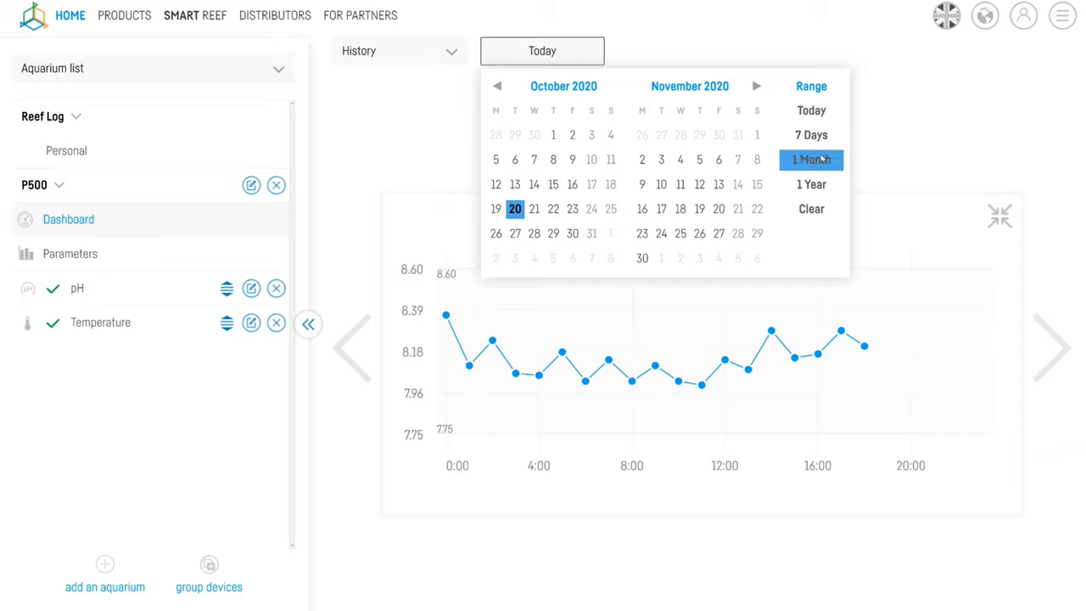
pyautogui.click(811, 135)
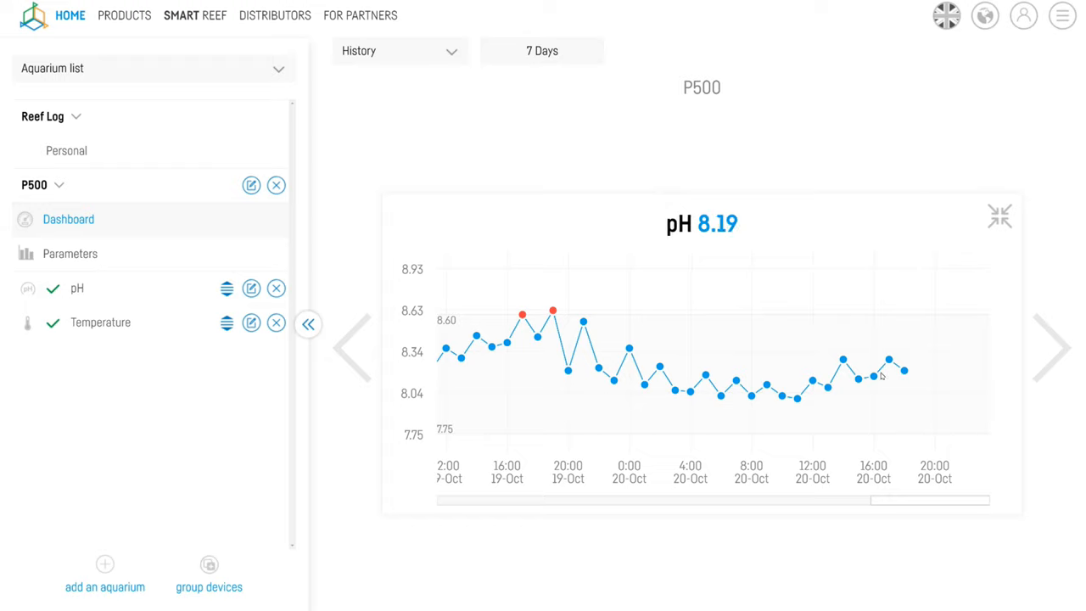
pyautogui.moveTo(842, 361)
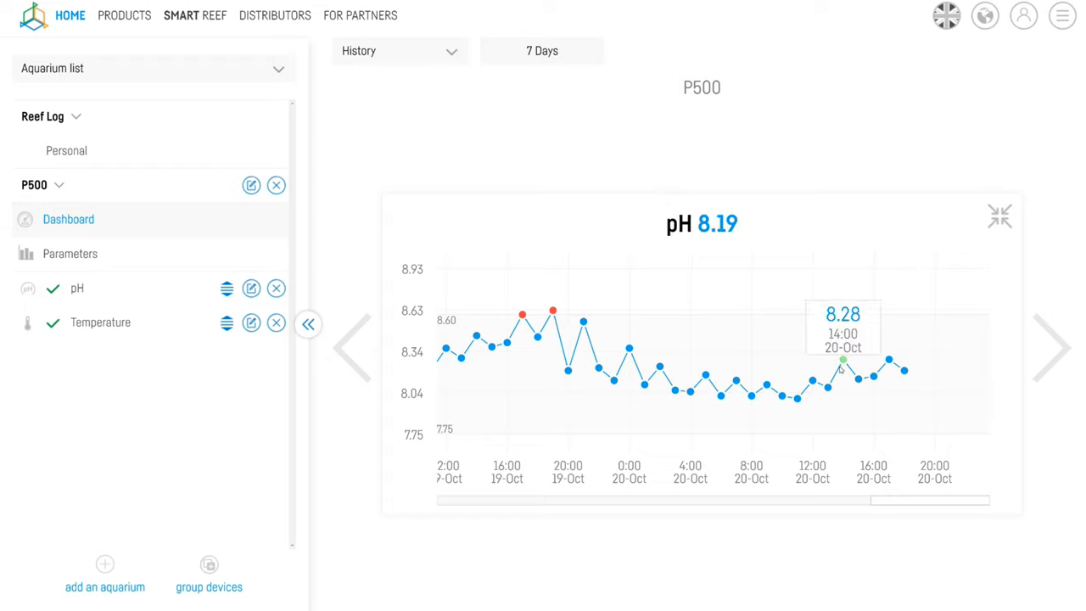
pyautogui.moveTo(558, 337)
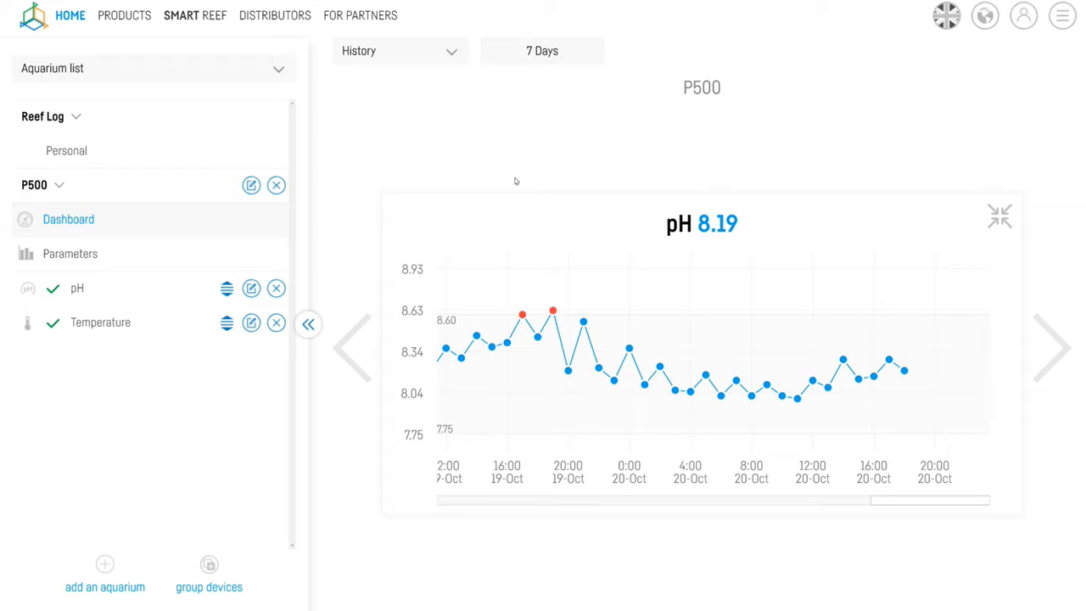
pyautogui.click(541, 50)
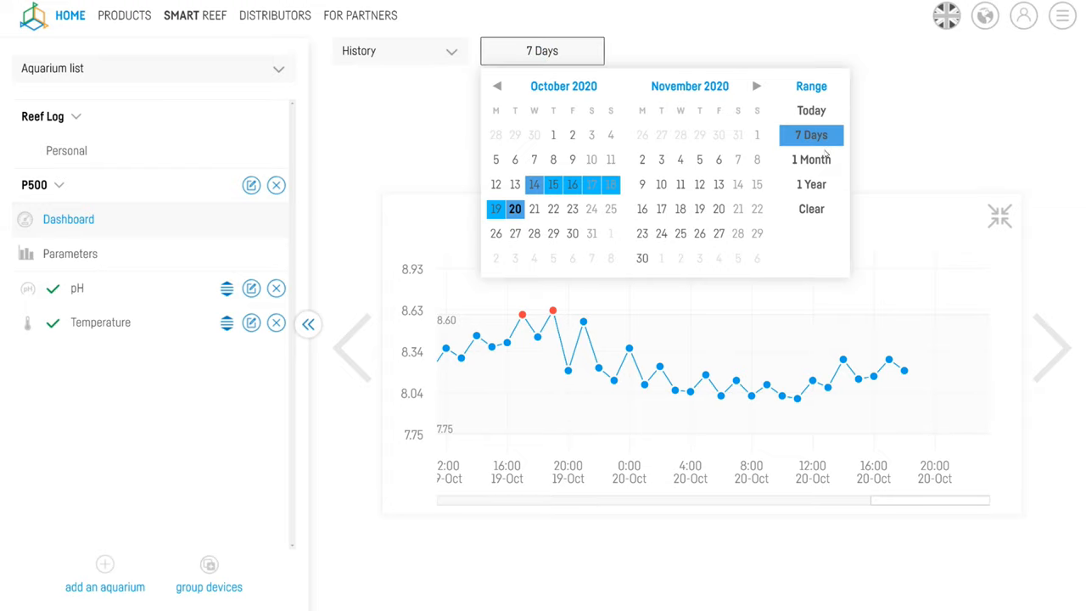
pyautogui.click(811, 160)
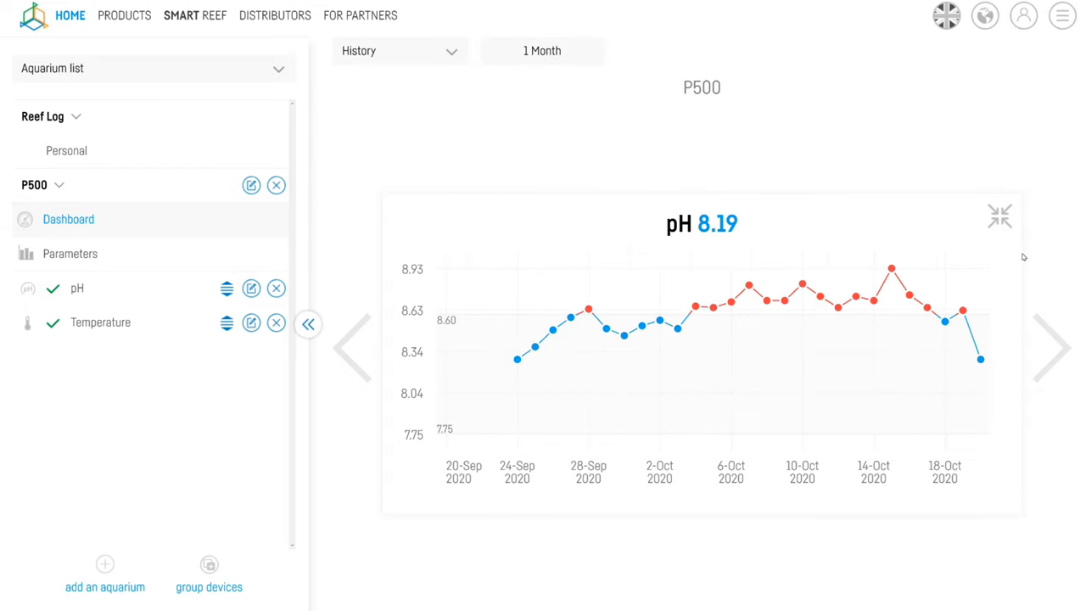
pyautogui.moveTo(961, 310)
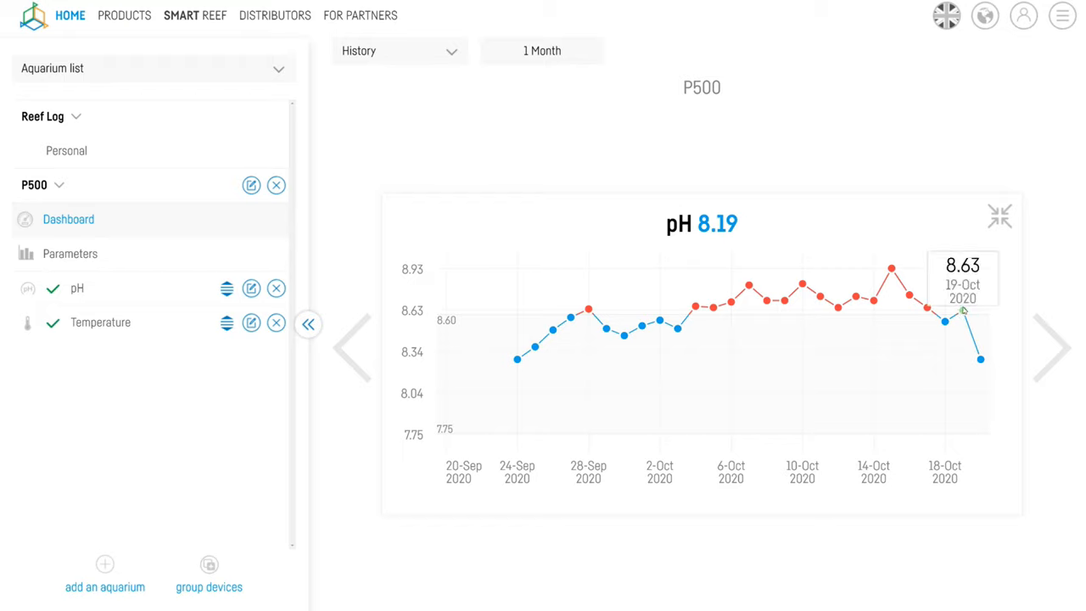
pyautogui.moveTo(921, 295)
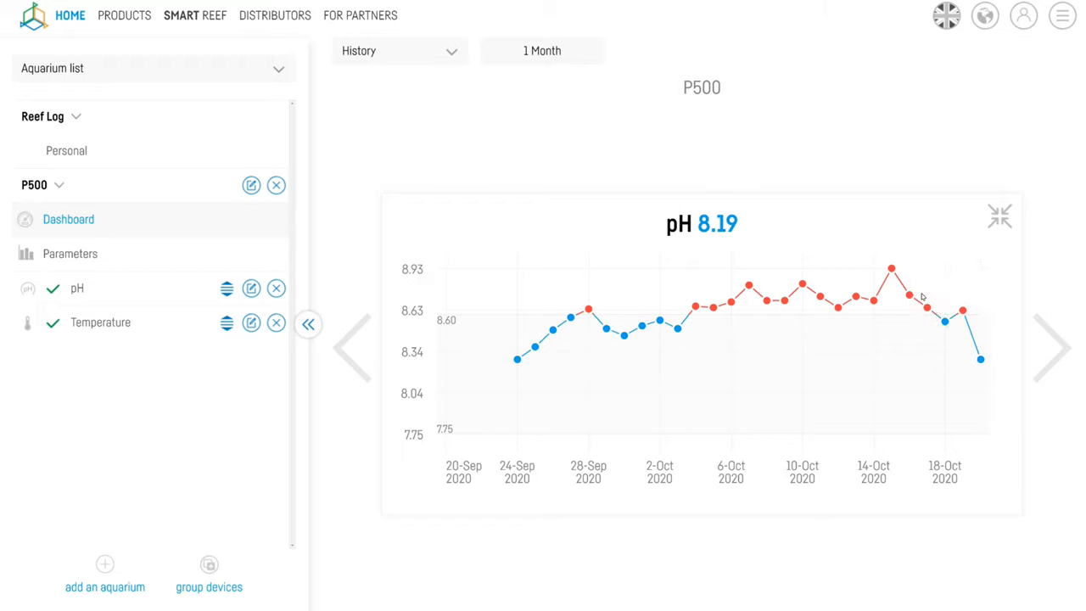
pyautogui.moveTo(874, 299)
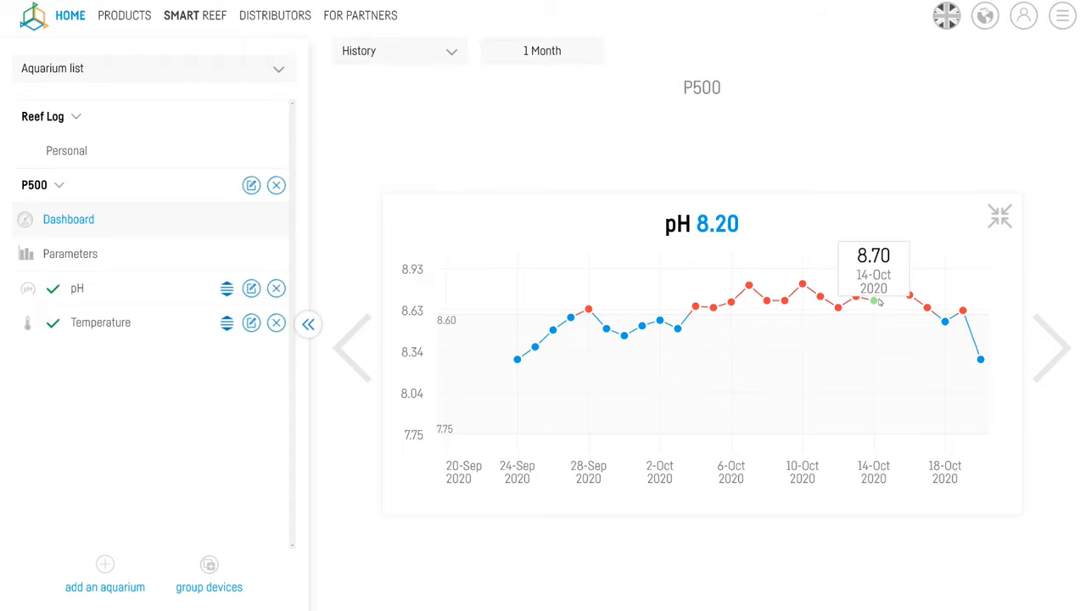
pyautogui.moveTo(837, 307)
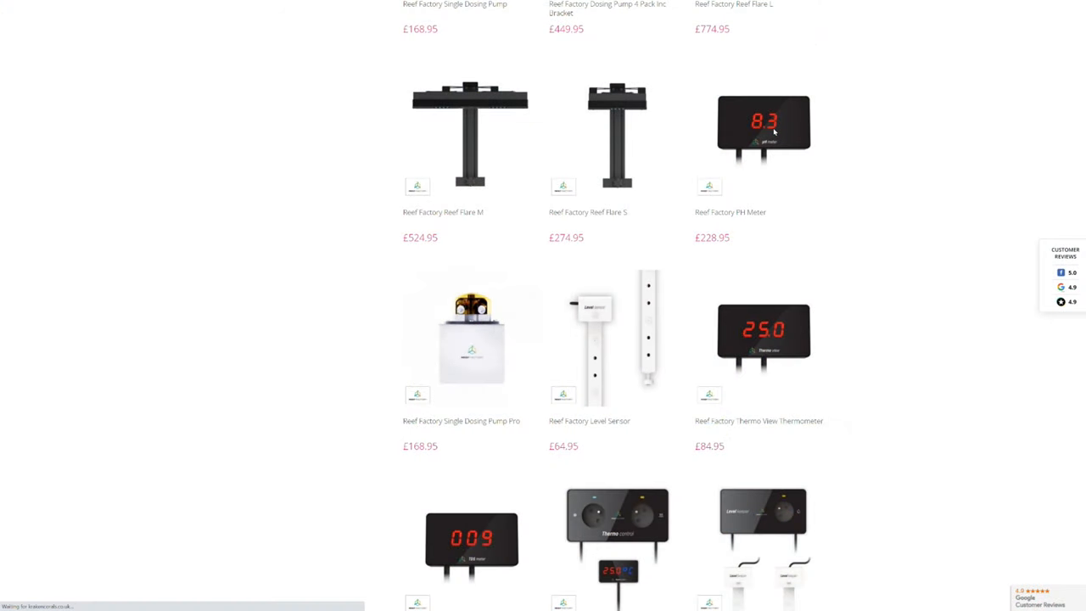
# Step: Open the Reef Factory PH Meter product page and browse its phone app thumbnails
pyautogui.click(763, 127)
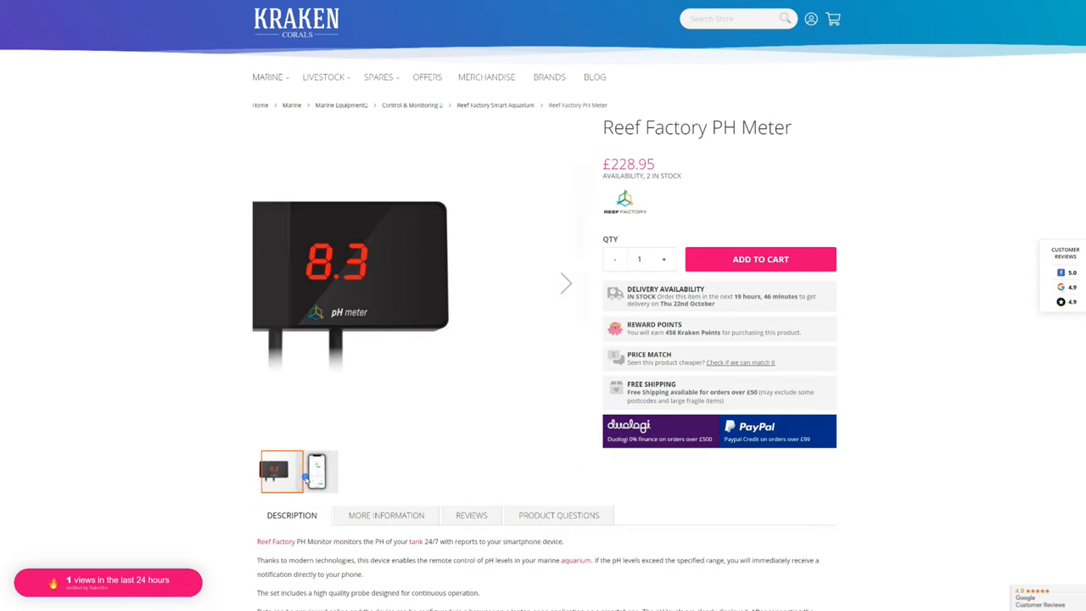
pyautogui.click(316, 471)
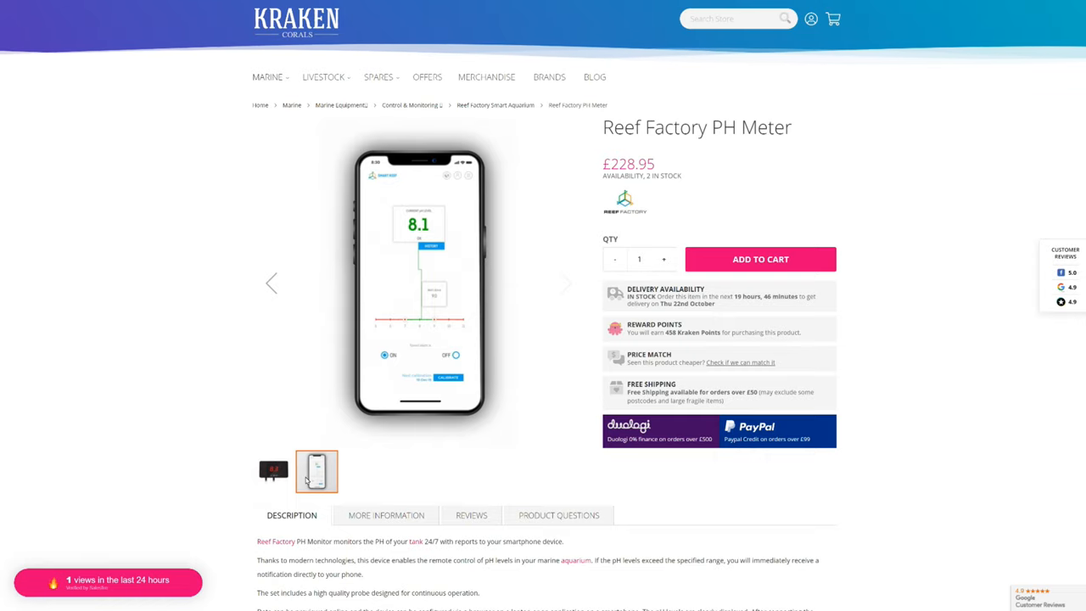
pyautogui.click(274, 471)
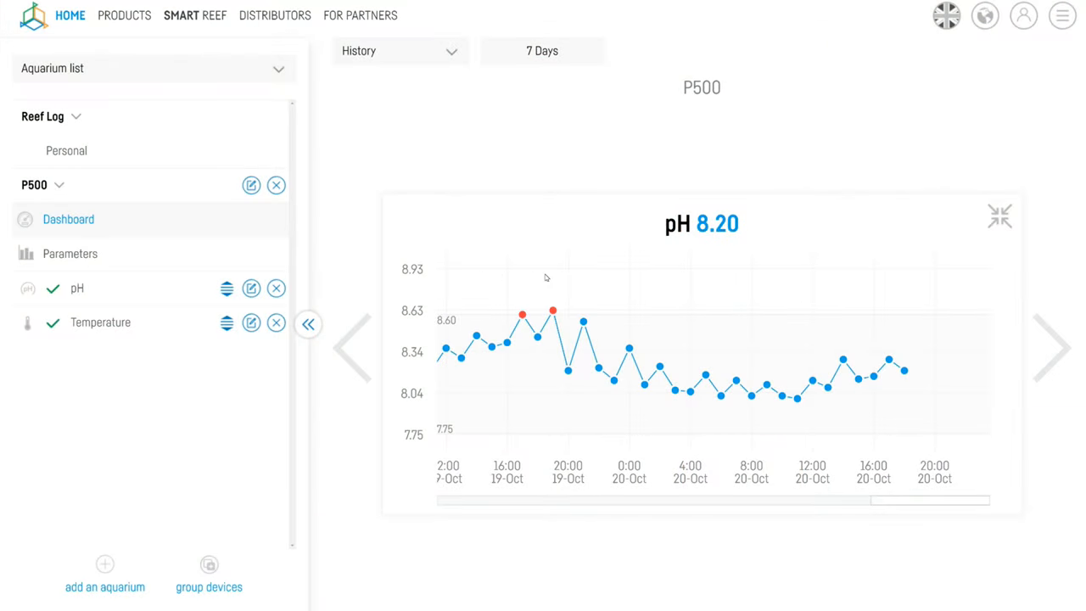
pyautogui.moveTo(881, 310)
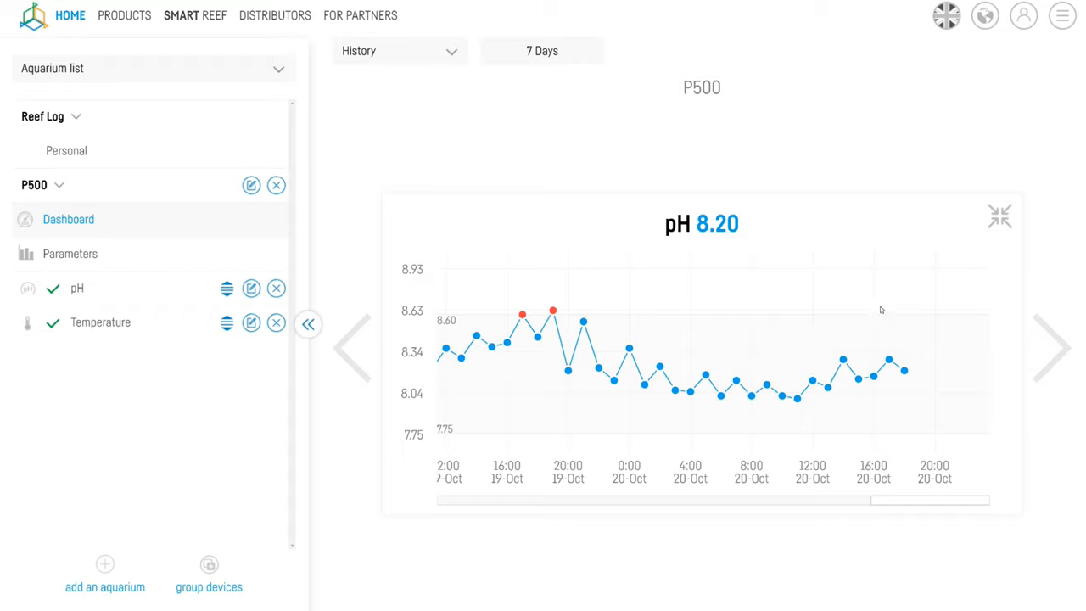
pyautogui.moveTo(890, 364)
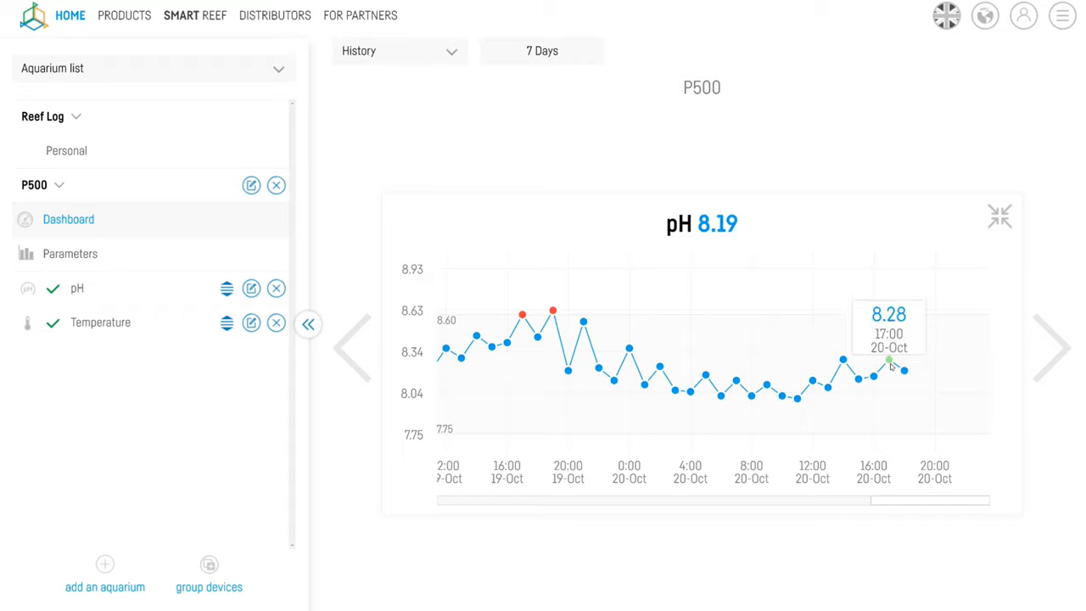
pyautogui.moveTo(845, 361)
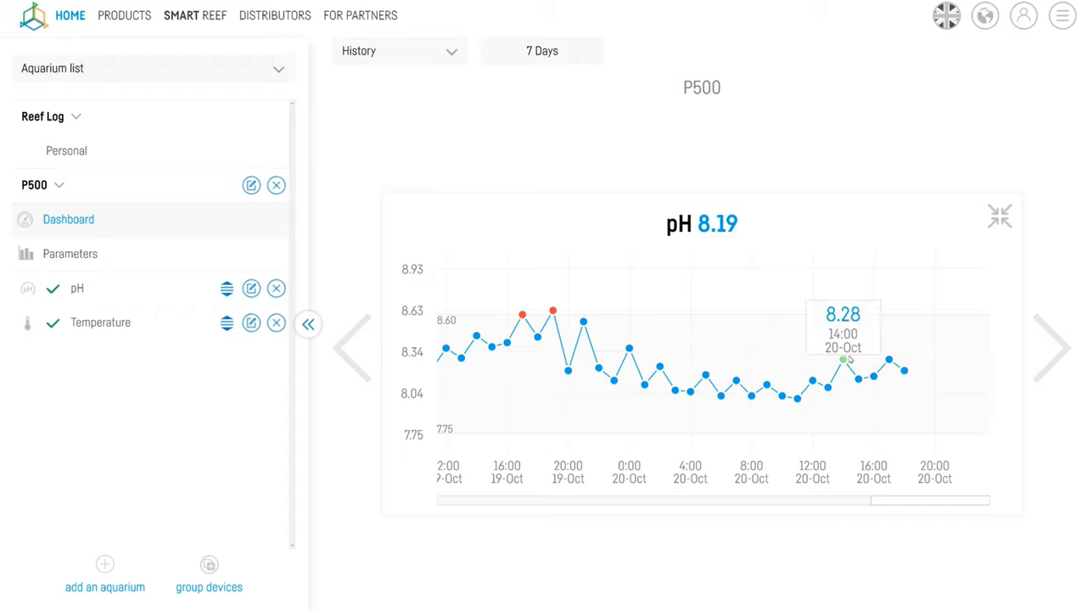
pyautogui.moveTo(812, 389)
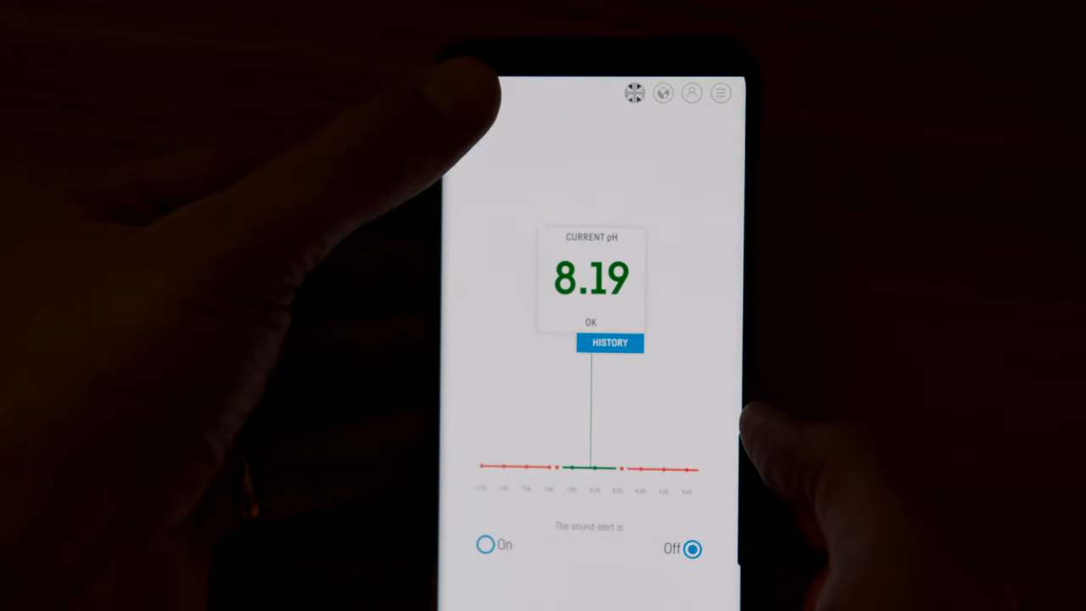
pyautogui.click(720, 93)
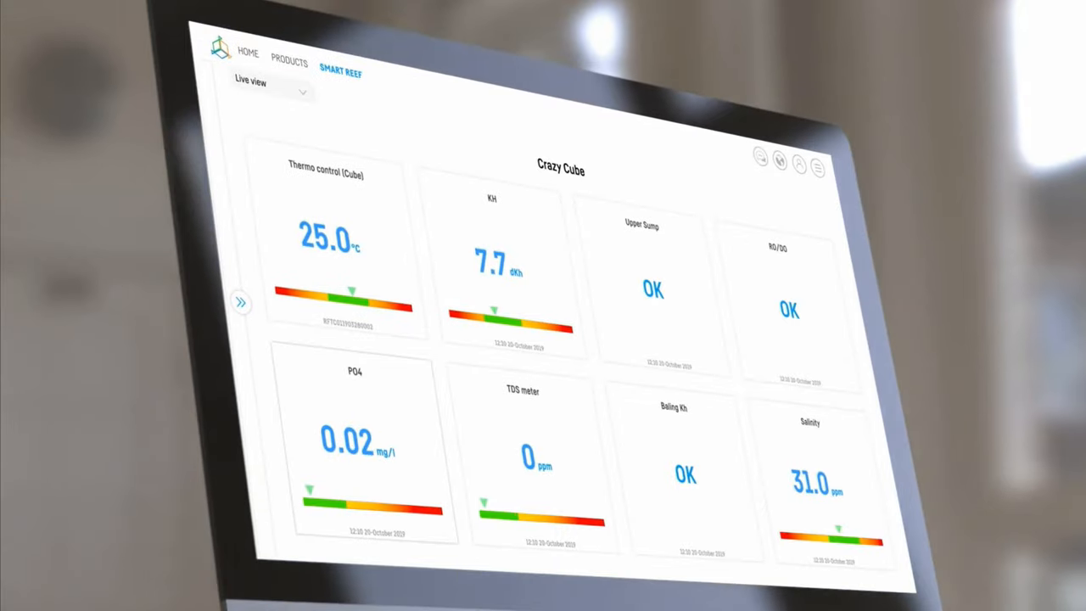
pyautogui.click(329, 237)
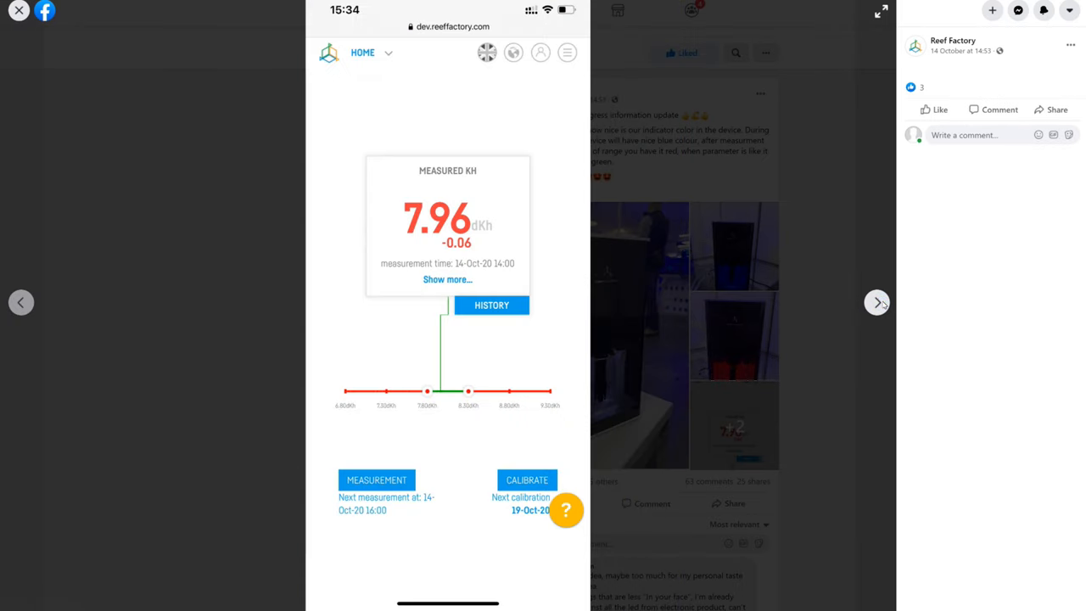
# Step: View the next photo, the kH history chart, then close the photo viewer
pyautogui.click(490, 306)
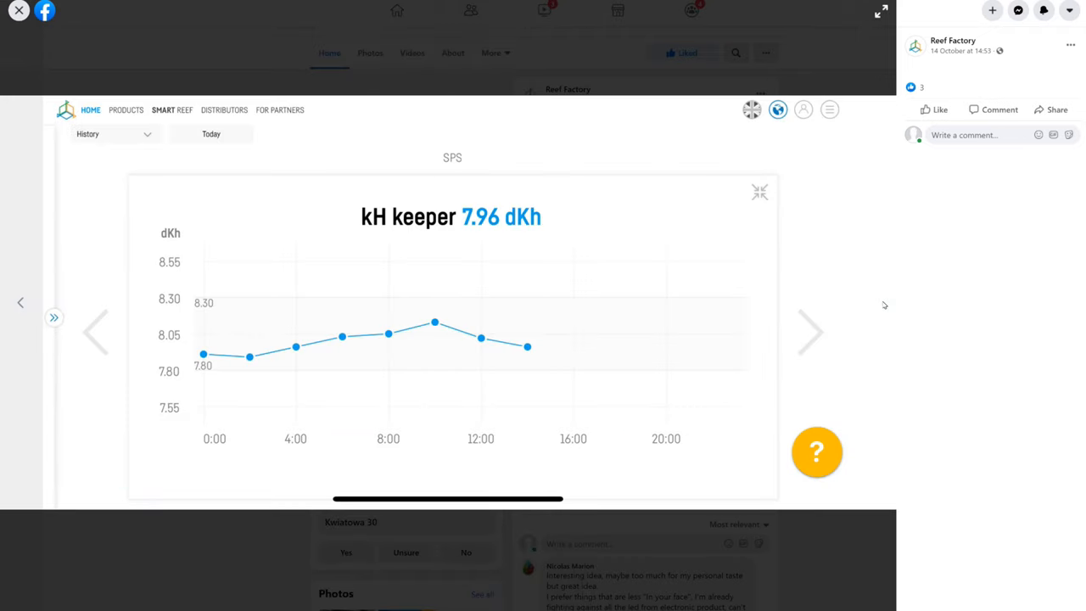
pyautogui.click(759, 192)
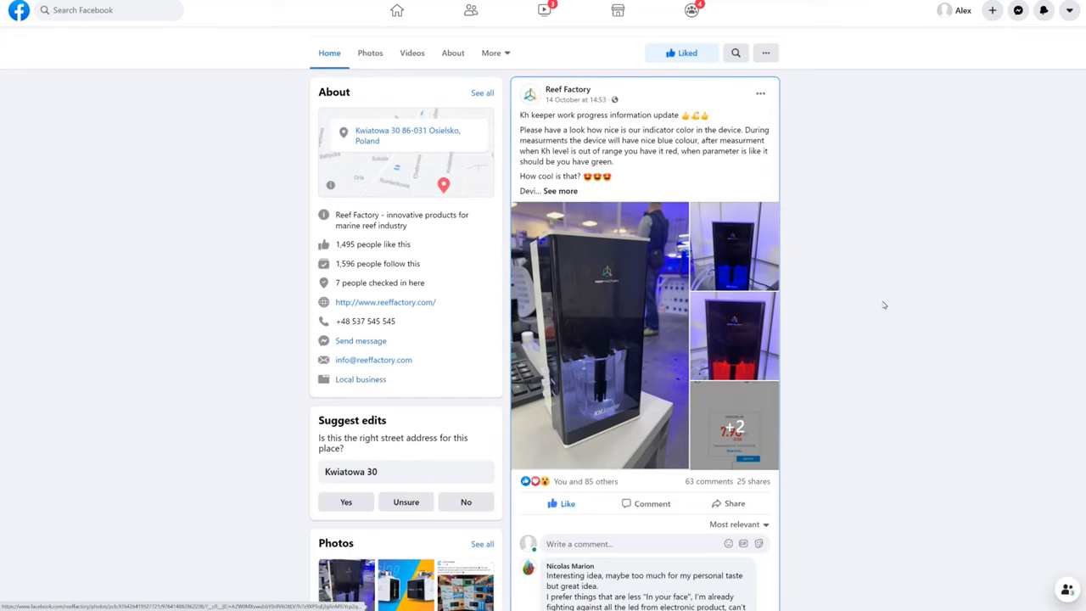